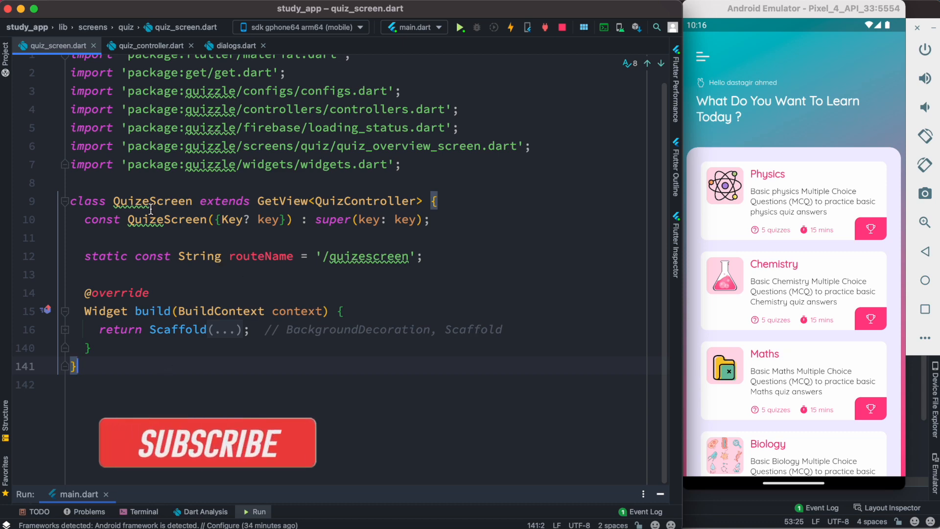
# - In dialogs.dart, add async quizEndDialog showing an 'Are you sure?' AlertDialog with No/Yes Get.back buttons
pyautogui.click(207, 443)
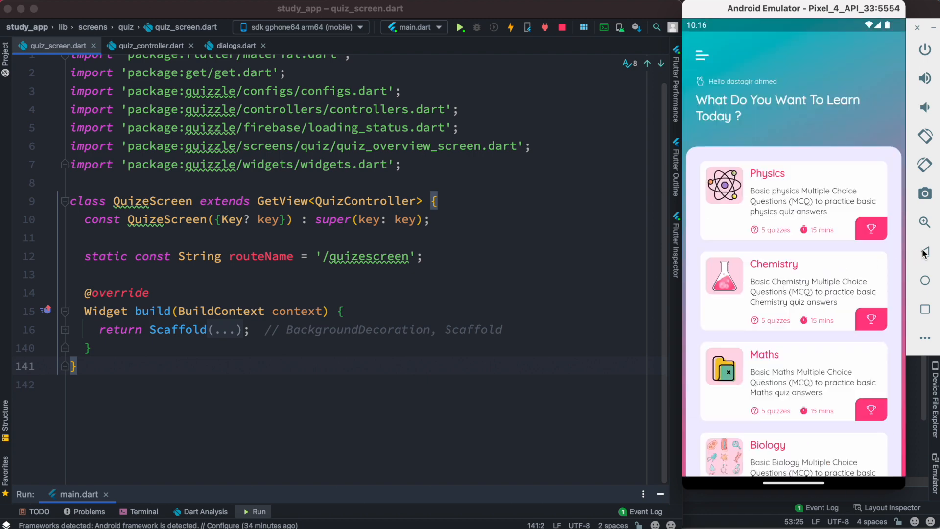
pyautogui.moveTo(792, 319)
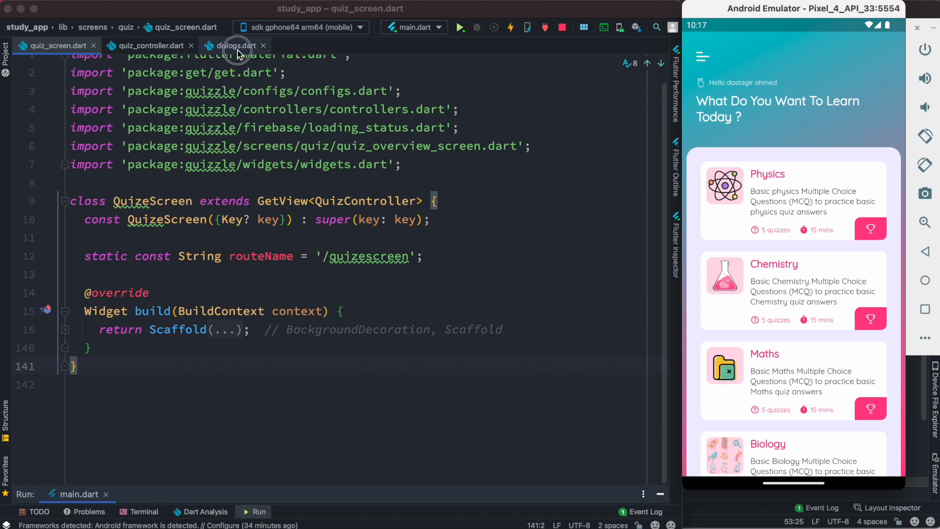
pyautogui.click(235, 45)
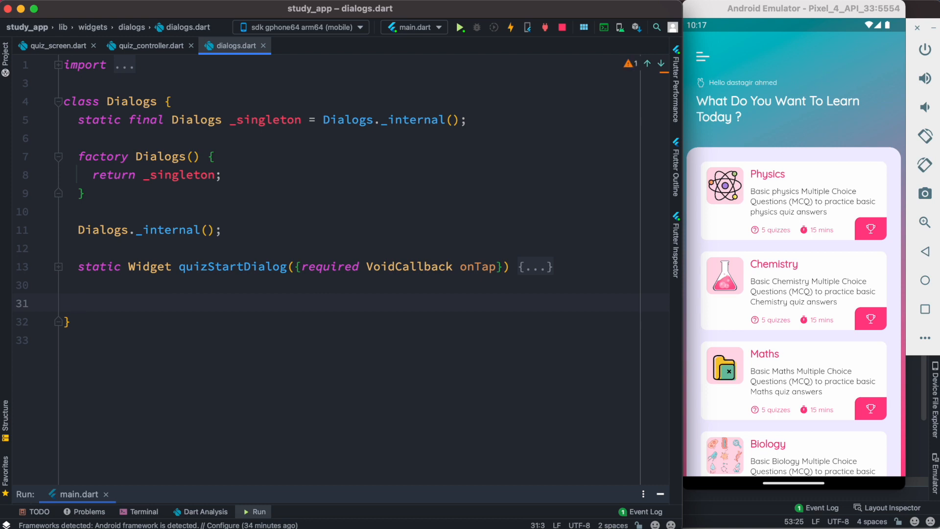
pyautogui.moveTo(849, 286)
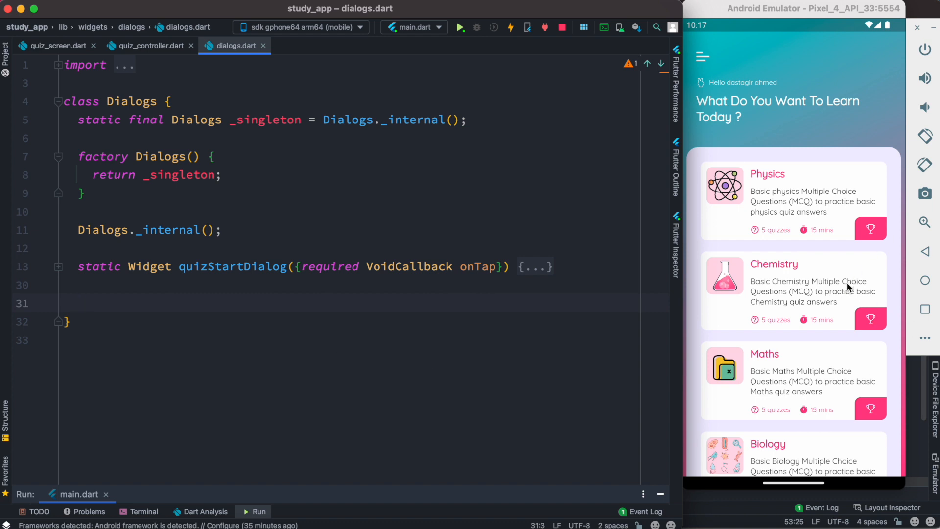
pyautogui.moveTo(760, 323)
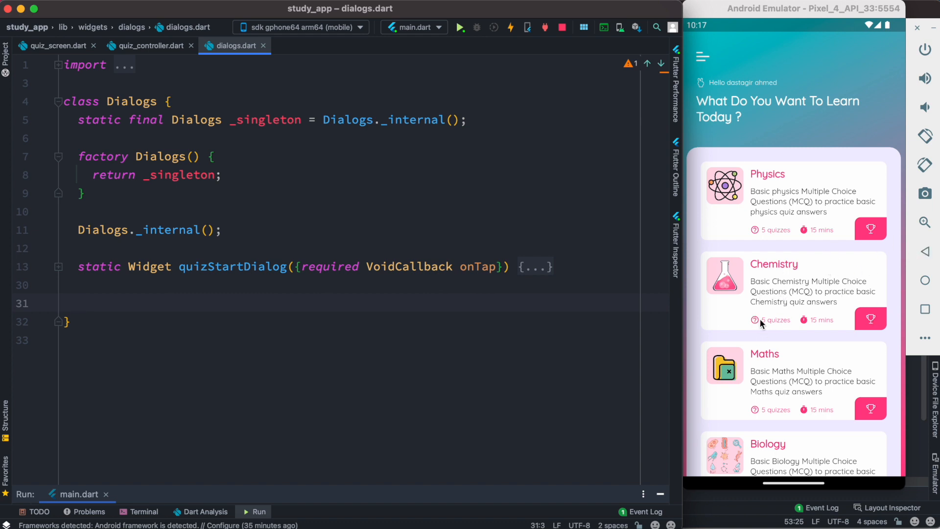
pyautogui.moveTo(835, 299)
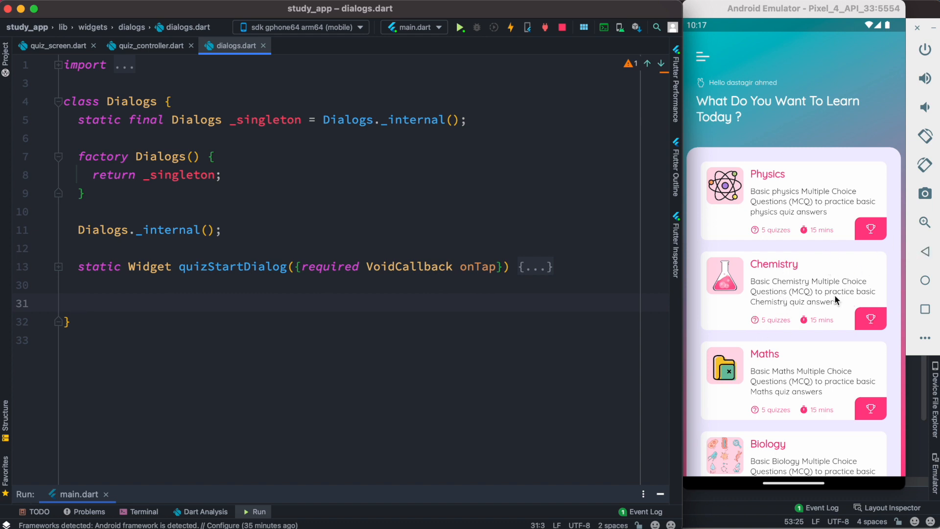
pyautogui.moveTo(193, 266)
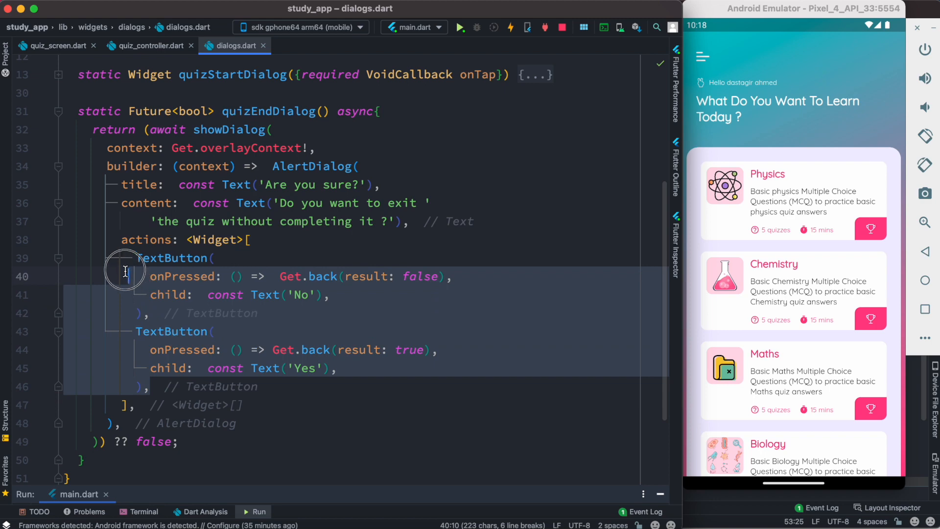
pyautogui.click(124, 258)
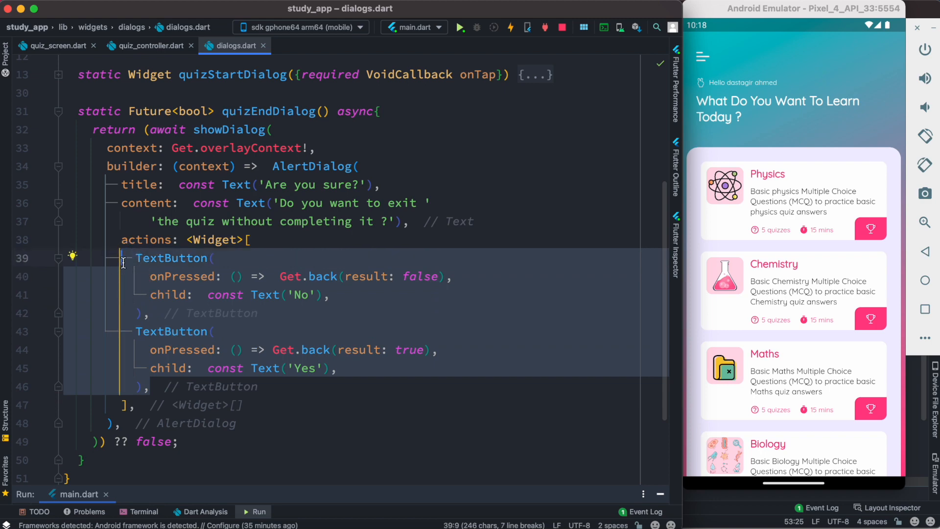
pyautogui.moveTo(344, 299)
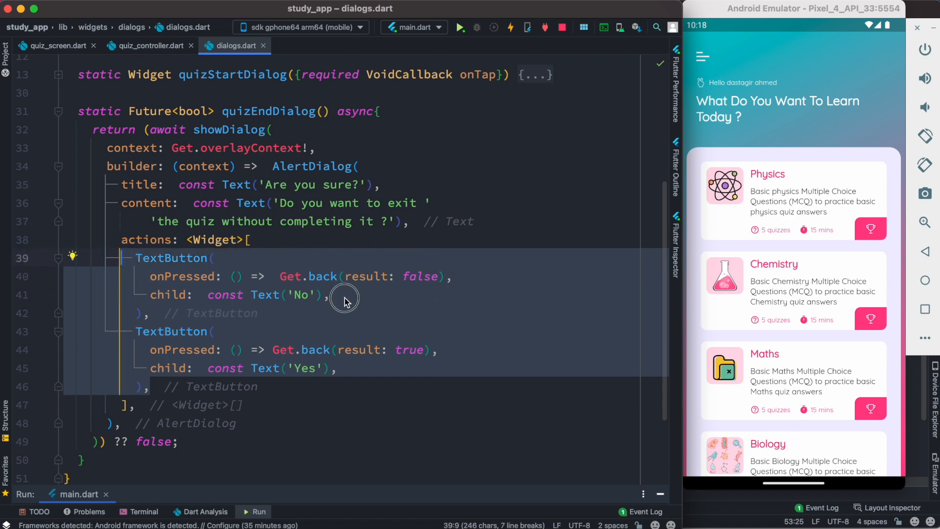
pyautogui.click(453, 277)
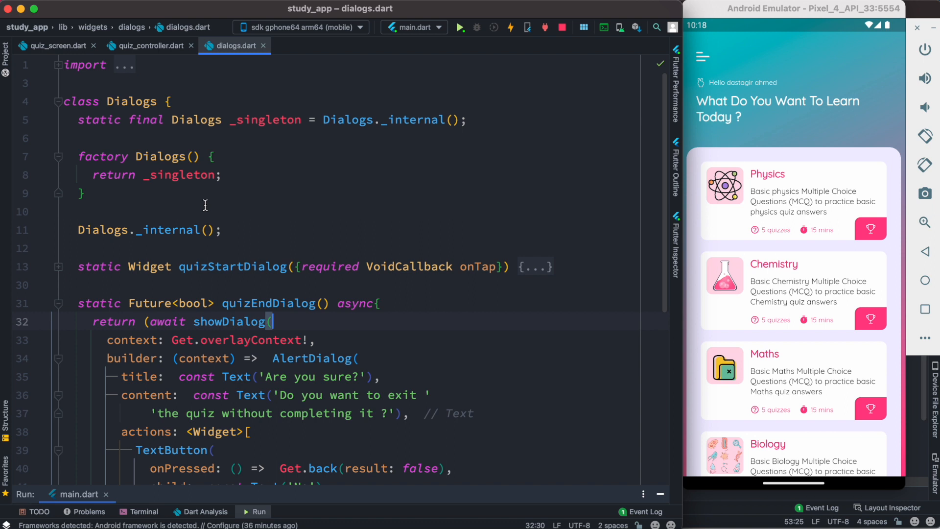
pyautogui.scroll(-3)
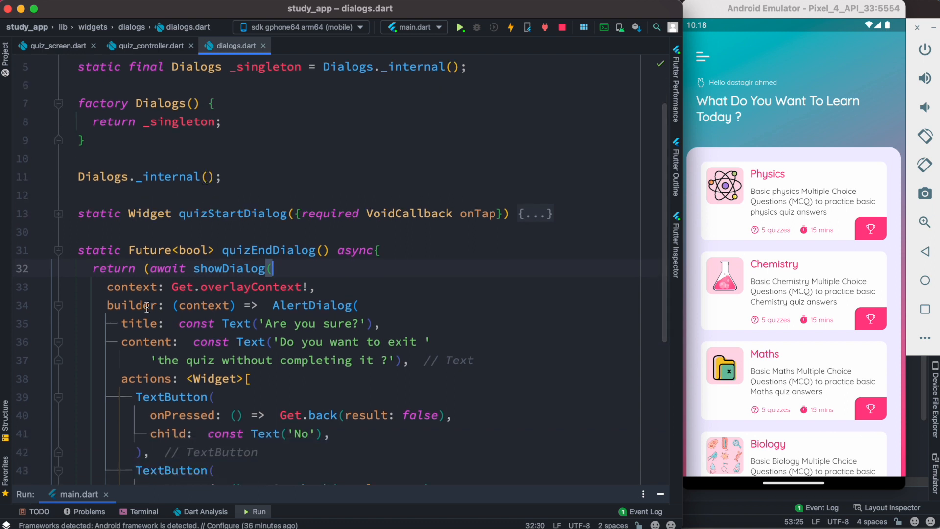
pyautogui.doubleClick(131, 287)
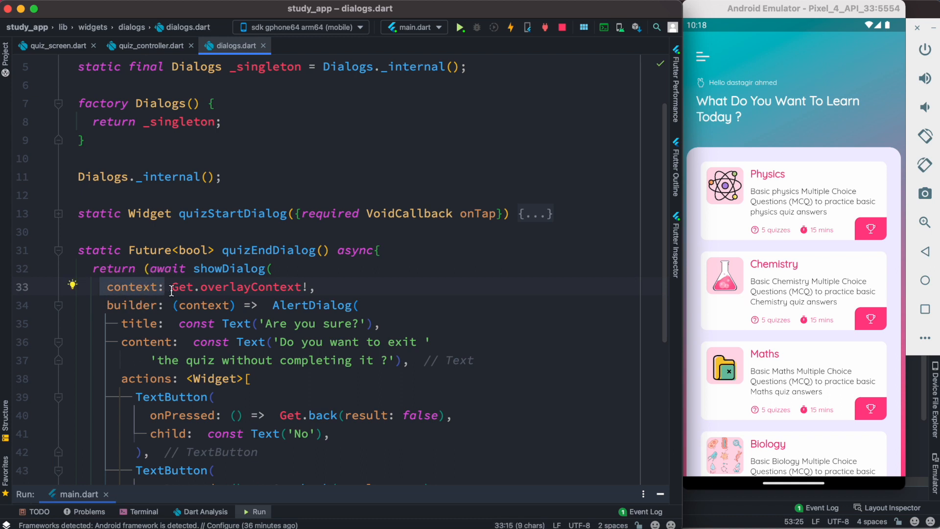
pyautogui.moveTo(182, 287)
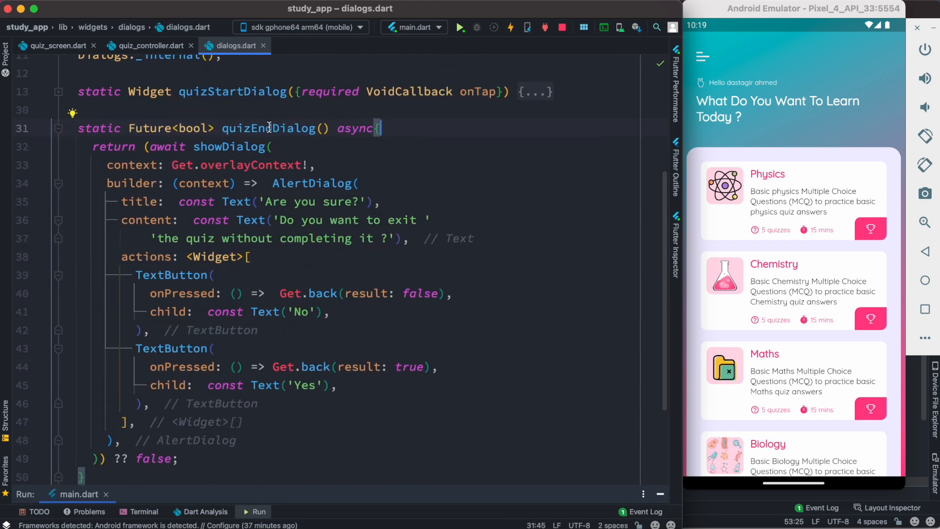
pyautogui.moveTo(432, 151)
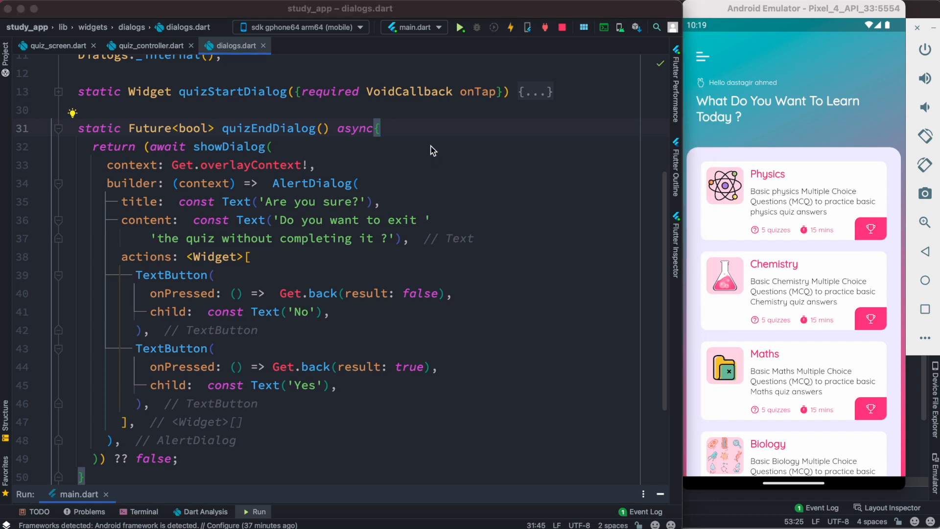
pyautogui.moveTo(276, 134)
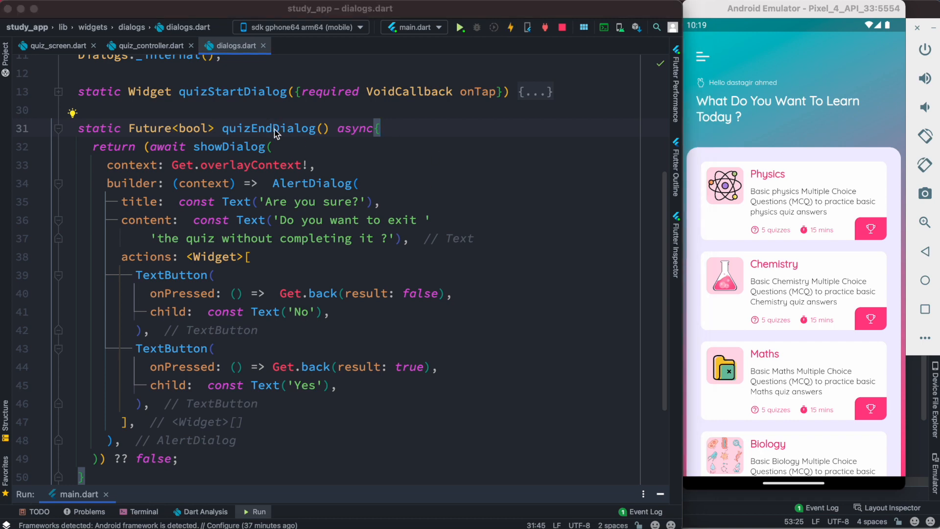
# - Inspect onExitOfQuiz in quiz_controller.dart, then return to quiz_screen.dart's build method
pyautogui.click(147, 45)
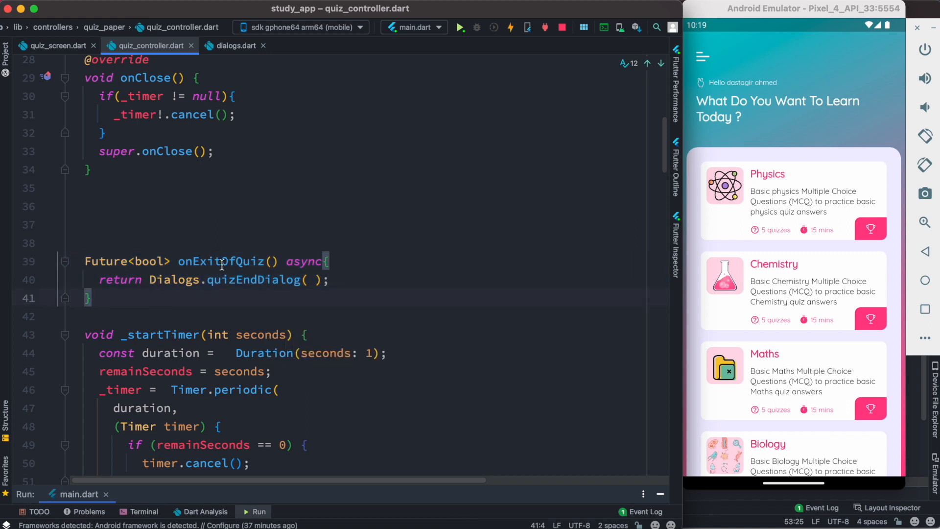
pyautogui.doubleClick(221, 261)
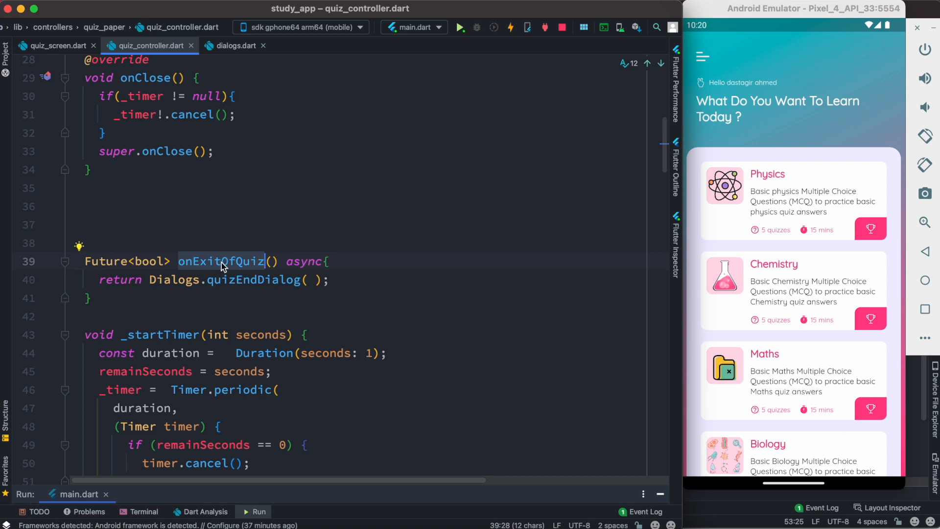
pyautogui.click(57, 45)
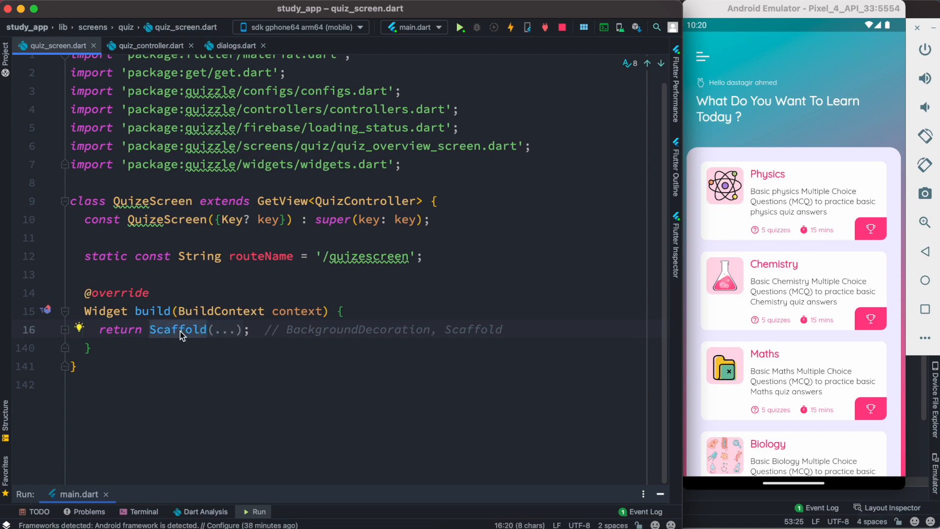
# - Wrap QuizeScreen's Scaffold in WillPopScope with onWillPop: controller.onExitOfQuiz, removing the extra comma
pyautogui.click(79, 329)
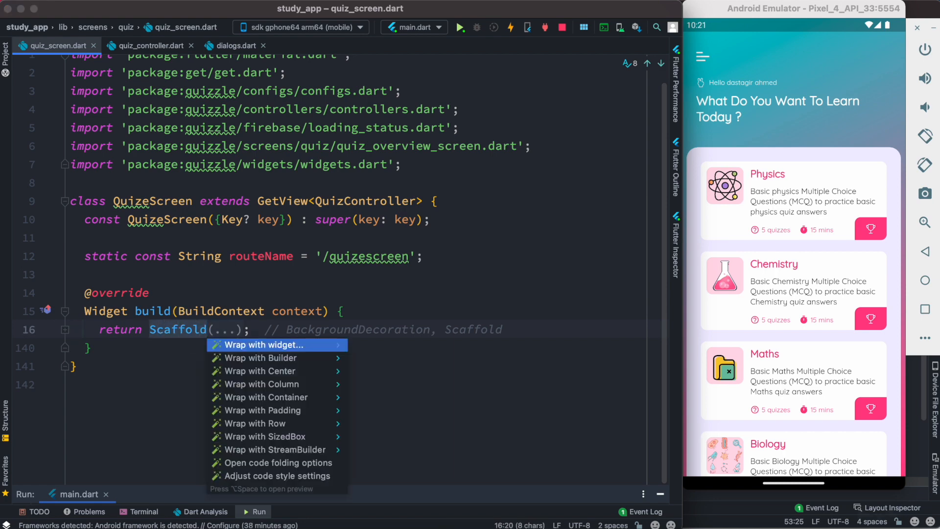
pyautogui.click(261, 345)
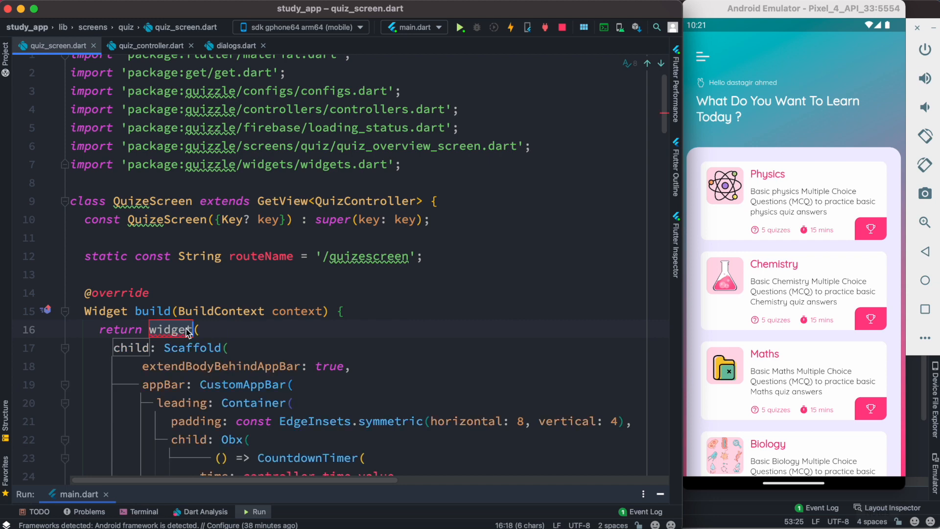
pyautogui.write('WillPopScope')
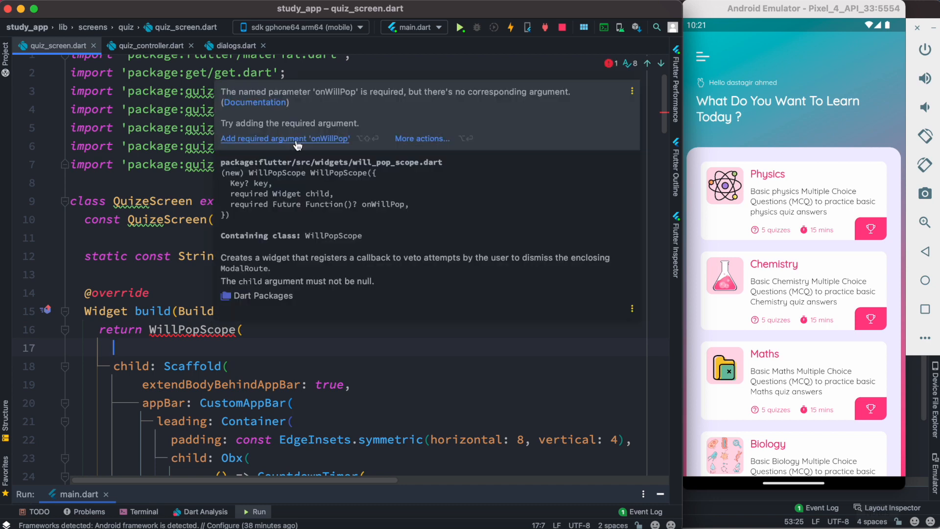
pyautogui.click(285, 138)
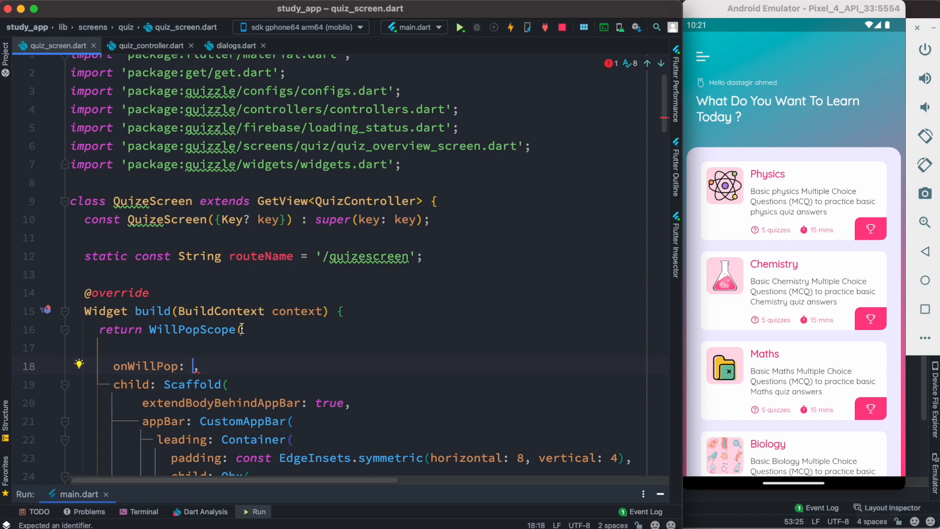
pyautogui.write('controller.onExitOfQuiz')
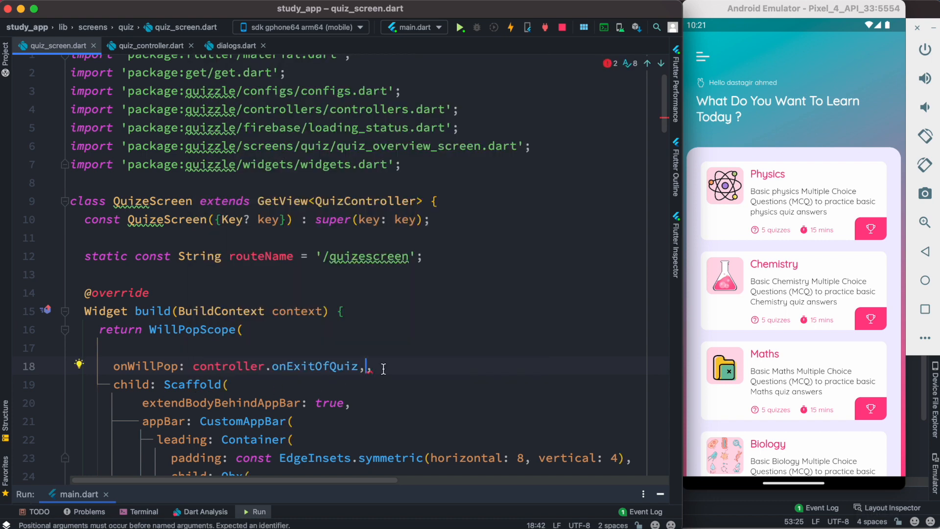
pyautogui.press('Backspace')
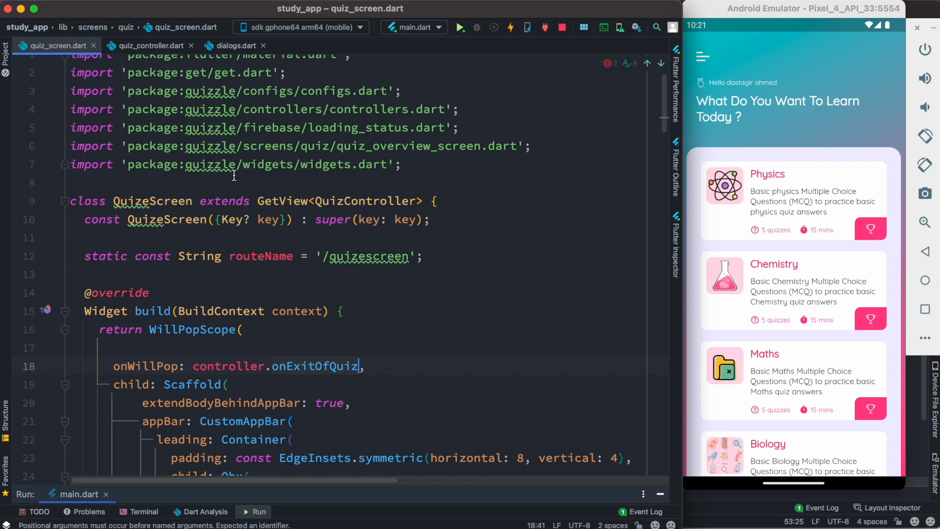
pyautogui.click(149, 45)
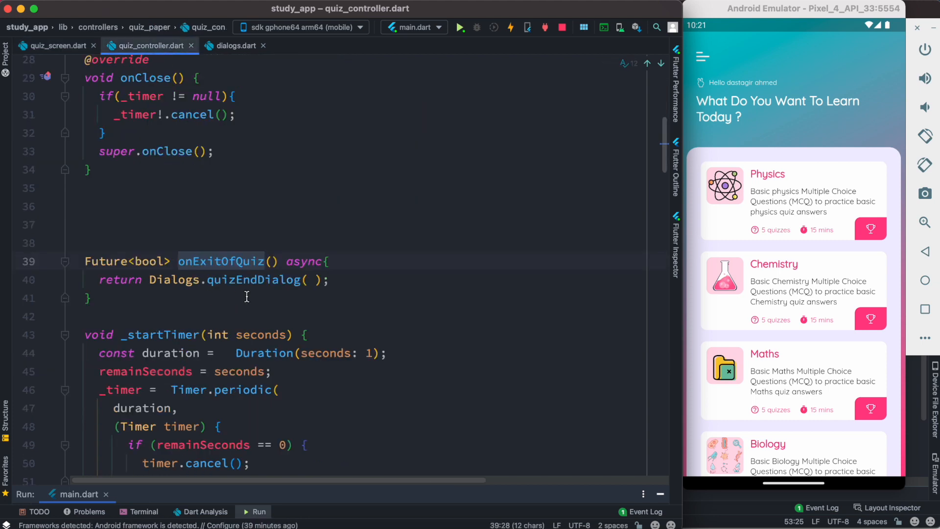
pyautogui.click(54, 45)
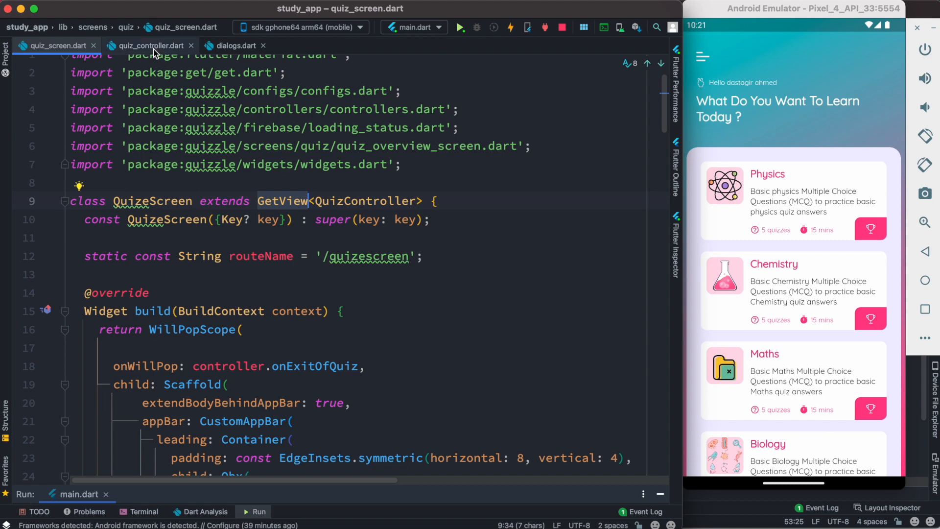
pyautogui.click(147, 45)
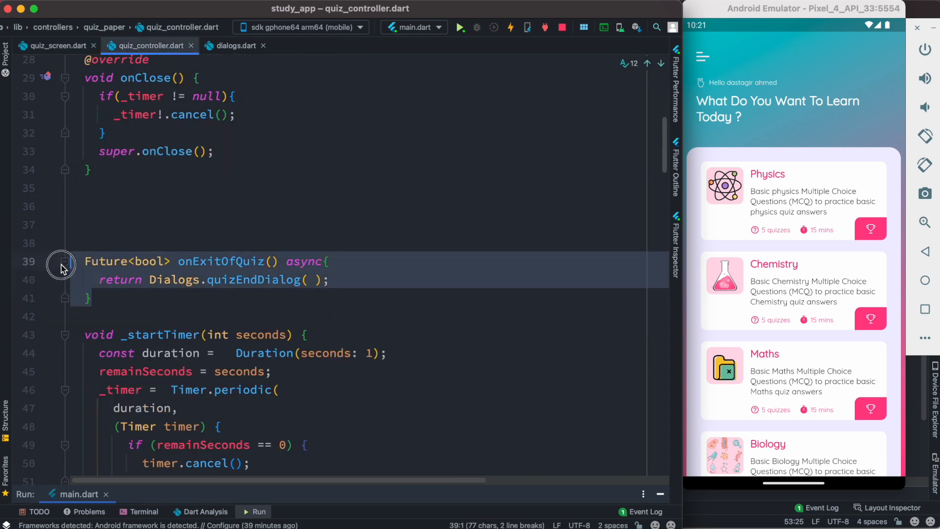
pyautogui.click(54, 45)
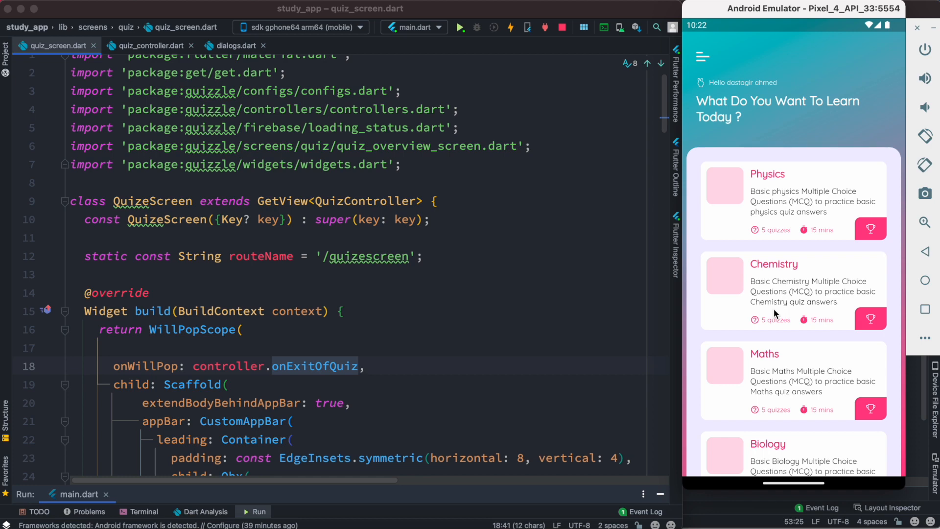
# - Start the Chemistry quiz, press Back to raise 'Are you sure?', and answer No
pyautogui.click(793, 287)
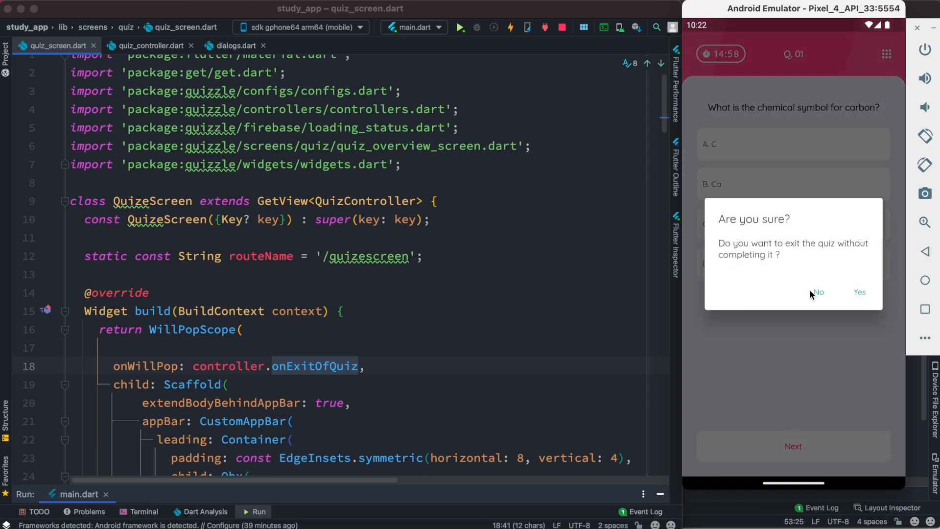
pyautogui.click(235, 45)
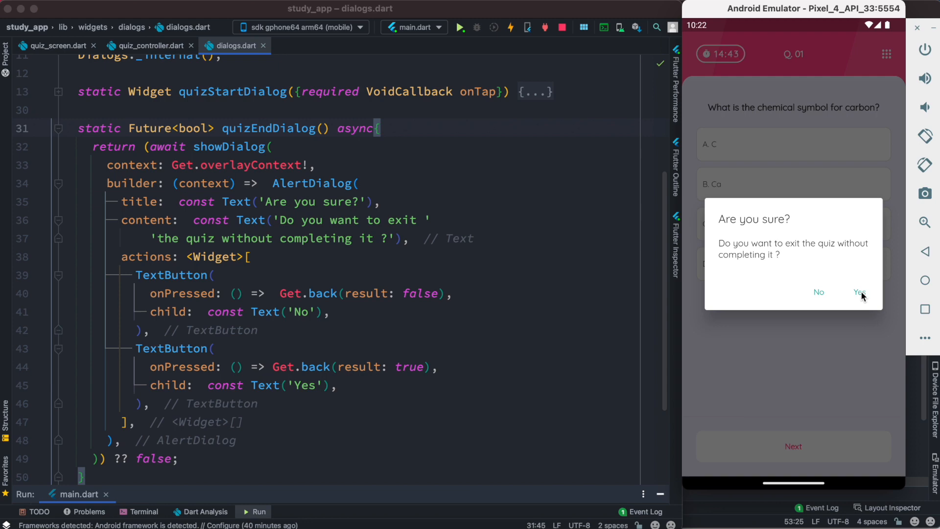
pyautogui.click(857, 292)
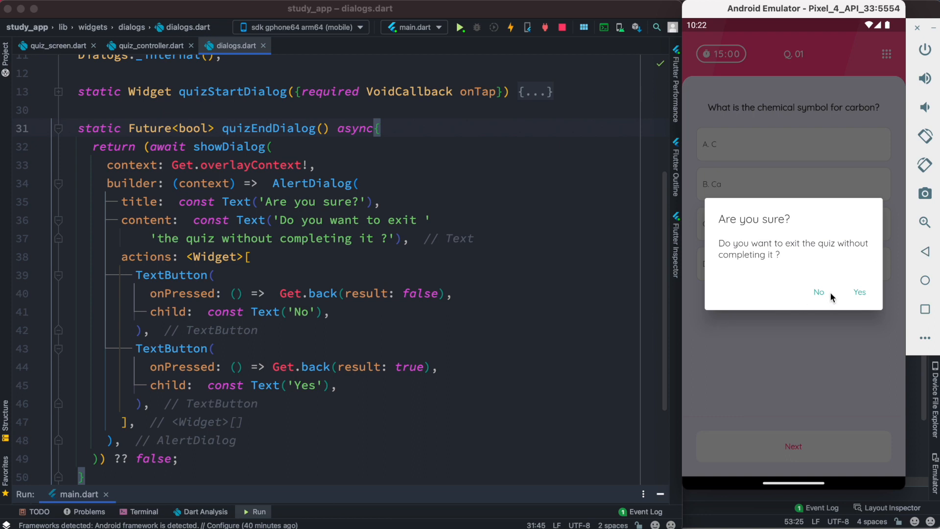
pyautogui.click(818, 291)
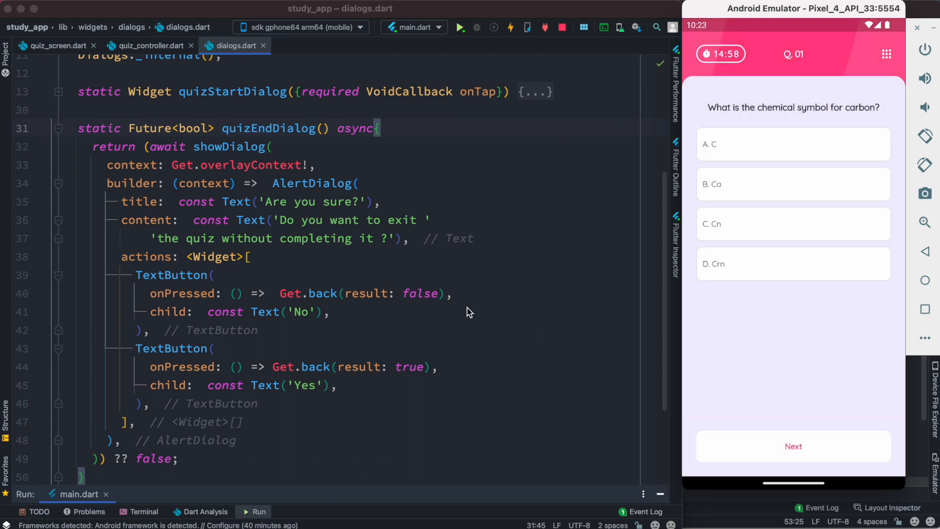